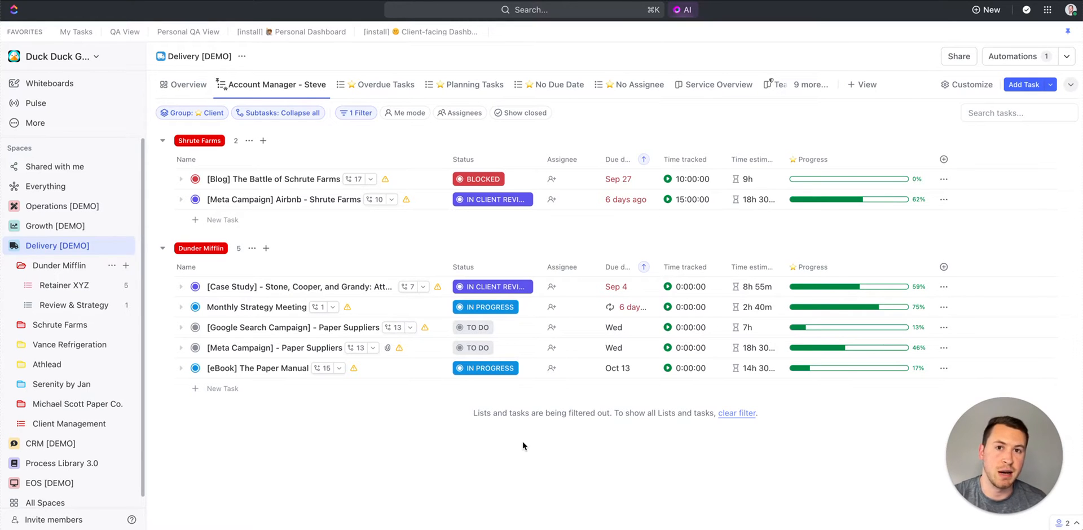
{"action": "mouse_move", "coordinate": [98, 257]}
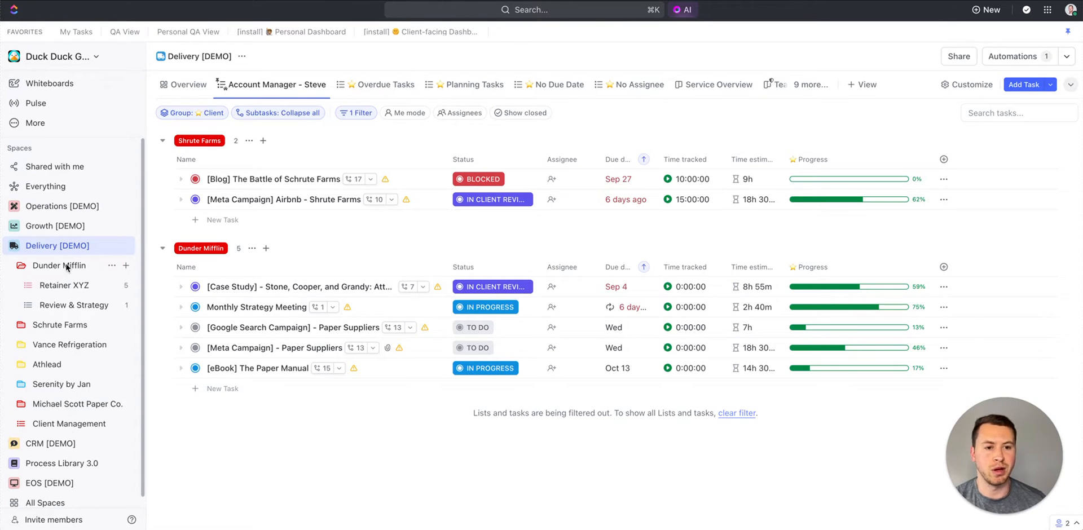
{"action": "mouse_move", "coordinate": [68, 398]}
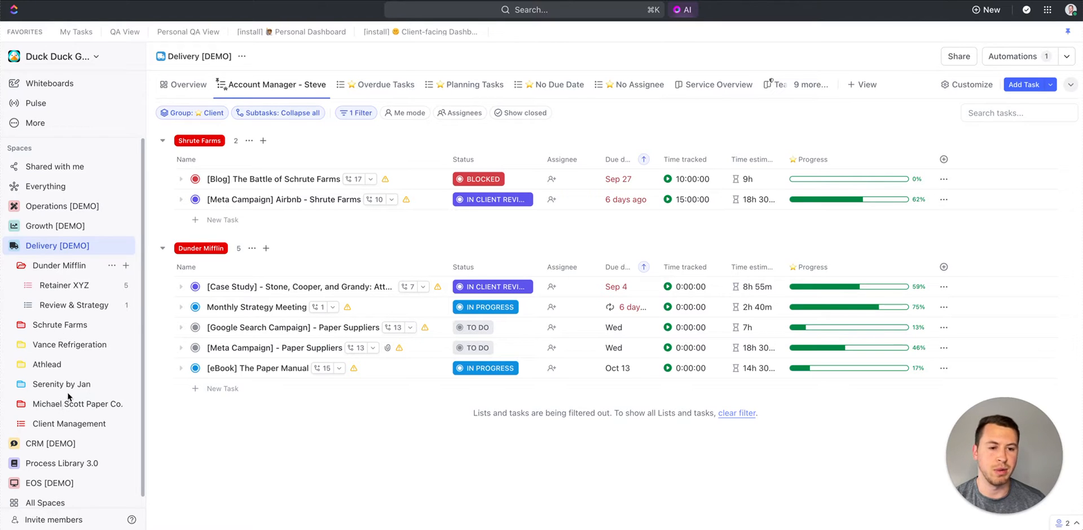
{"action": "mouse_move", "coordinate": [72, 354]}
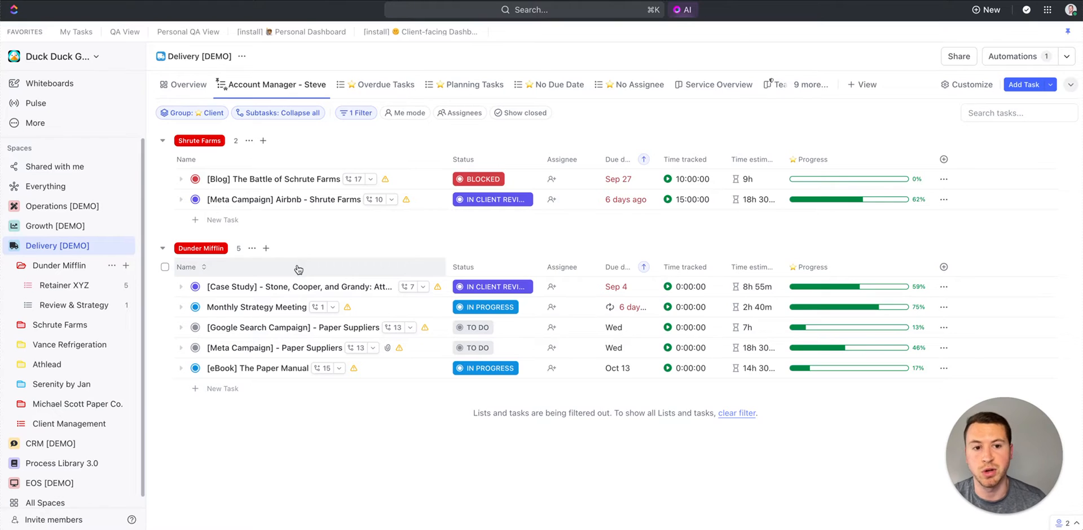
{"action": "mouse_move", "coordinate": [315, 239]}
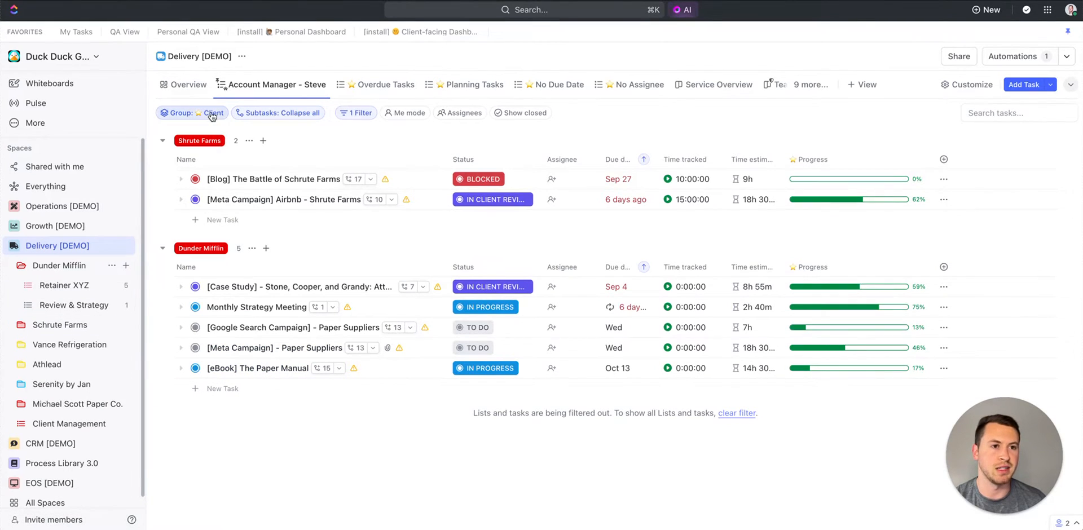
- Review the list's grouping options and applied filter without changing them
{"action": "left_click", "coordinate": [195, 113]}
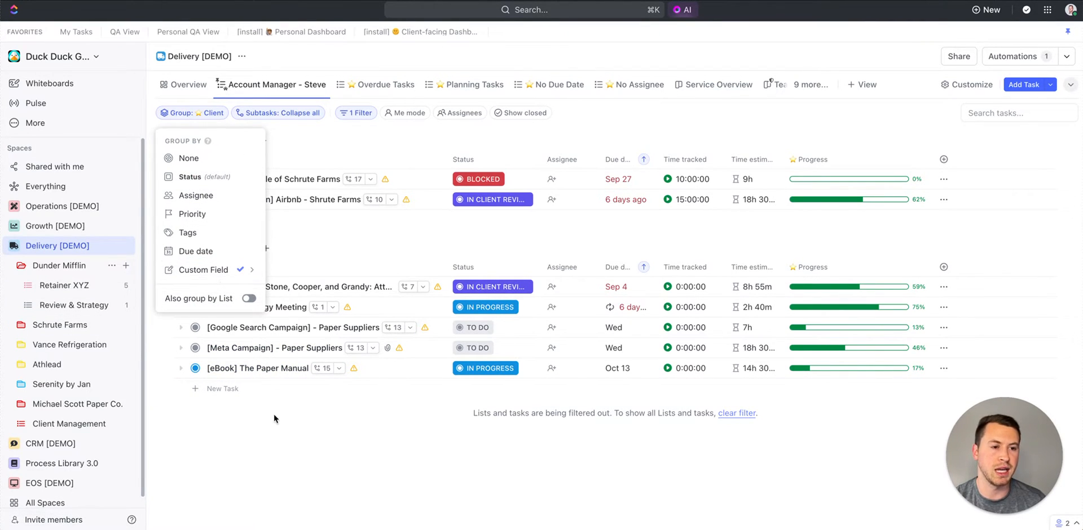
{"action": "left_click", "coordinate": [203, 270]}
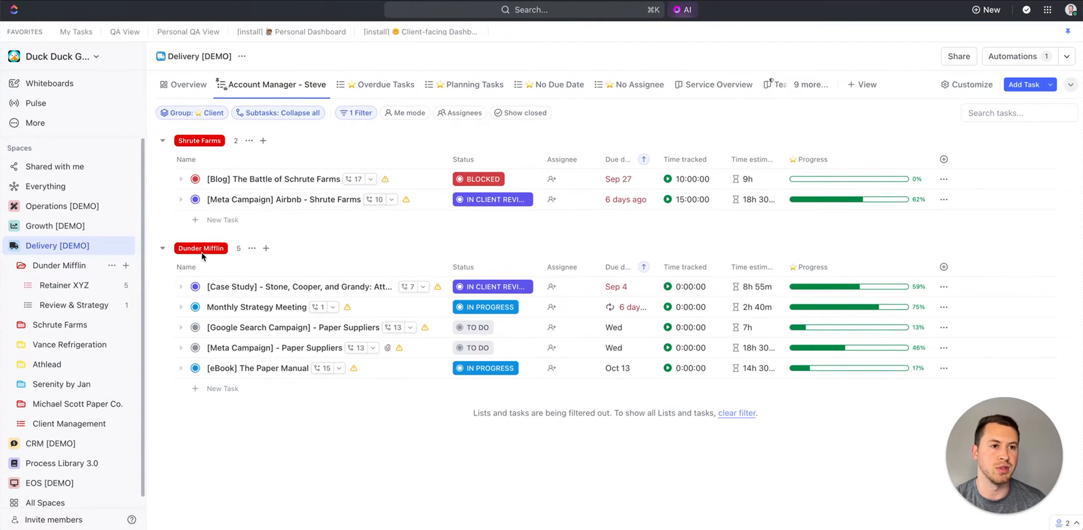
{"action": "left_click", "coordinate": [356, 113]}
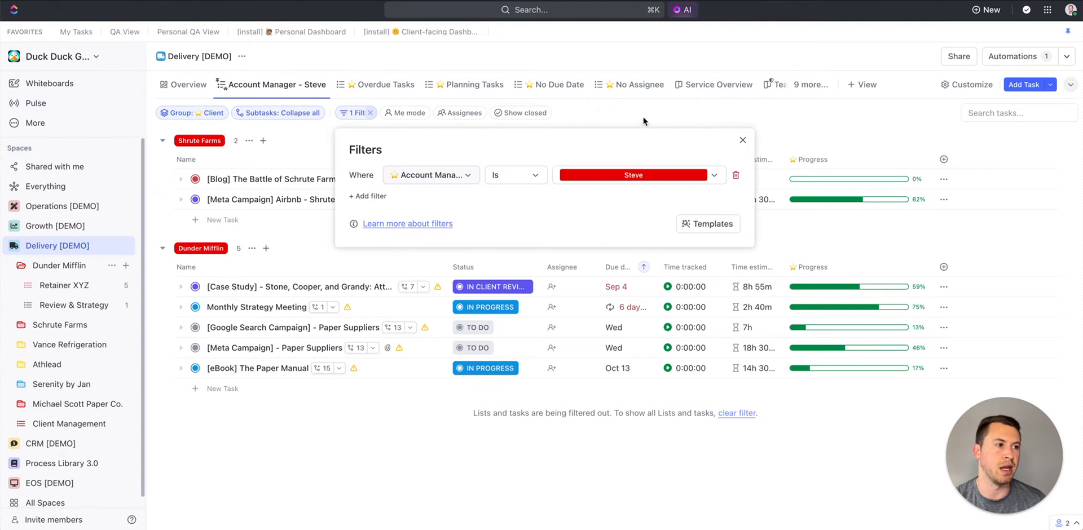
{"action": "left_click", "coordinate": [744, 140]}
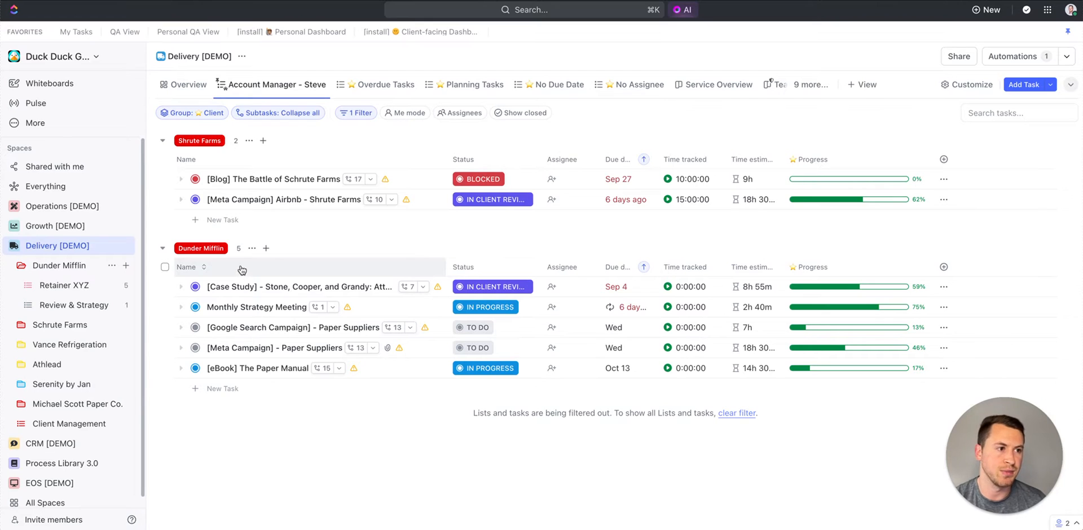
{"action": "mouse_move", "coordinate": [208, 417]}
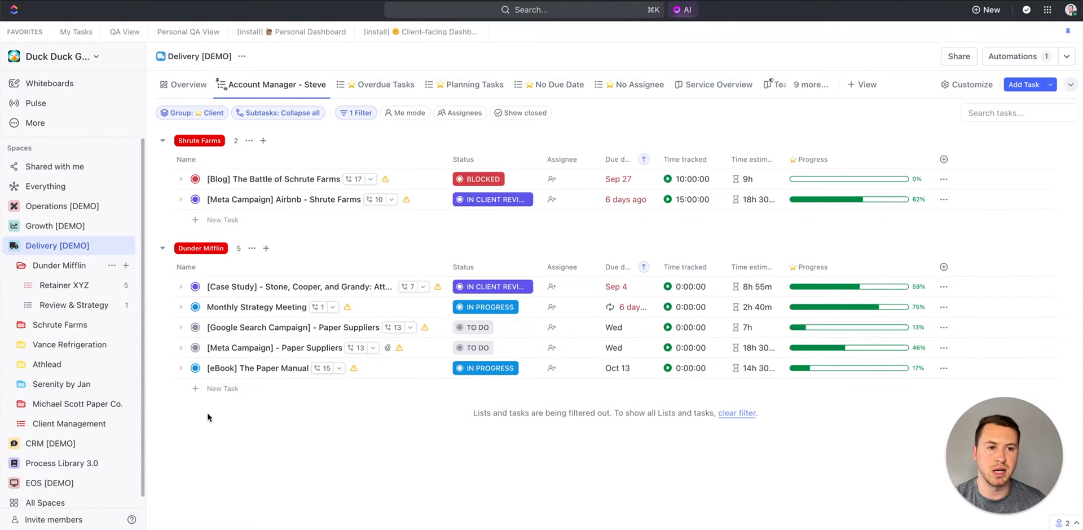
{"action": "mouse_move", "coordinate": [182, 181]}
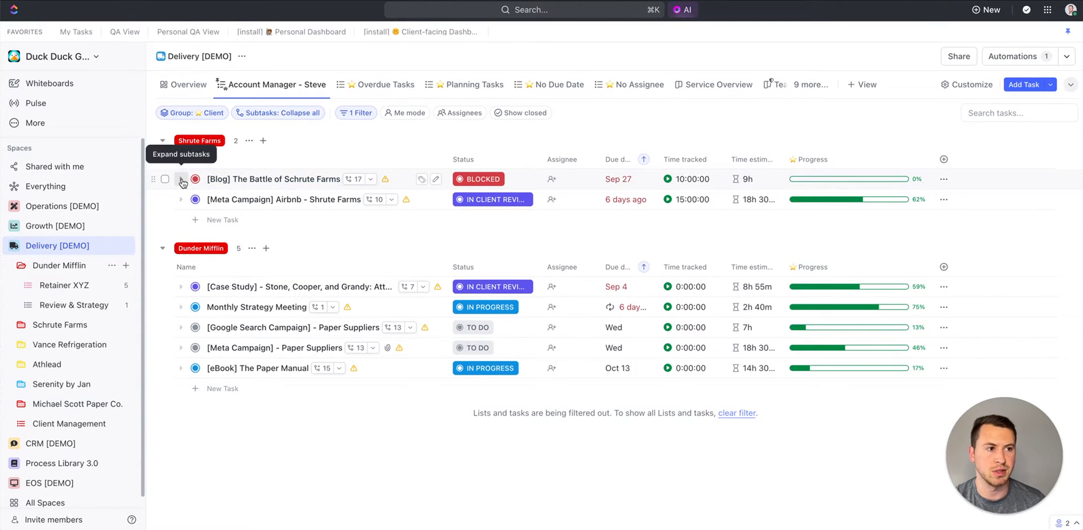
- Mark the Schrute Farms blog task's first subtask 'Create blog strategy and document' as Closed
{"action": "left_click", "coordinate": [182, 183]}
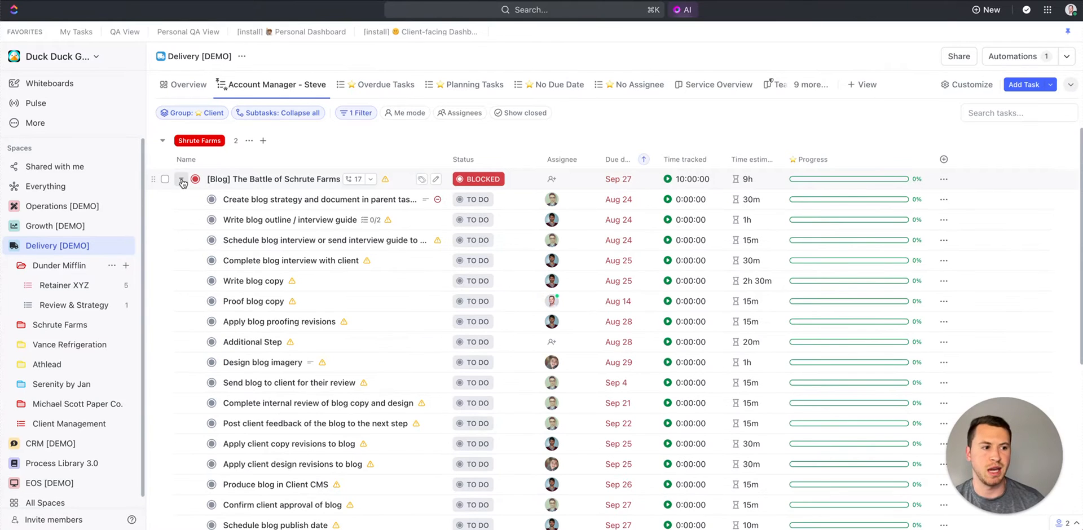
{"action": "left_click", "coordinate": [182, 182]}
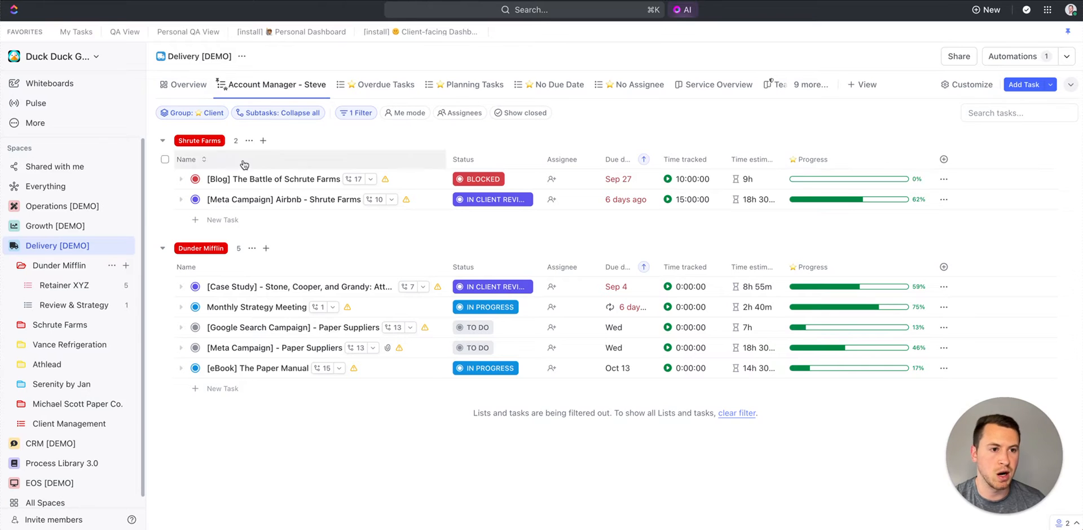
{"action": "left_click", "coordinate": [181, 180]}
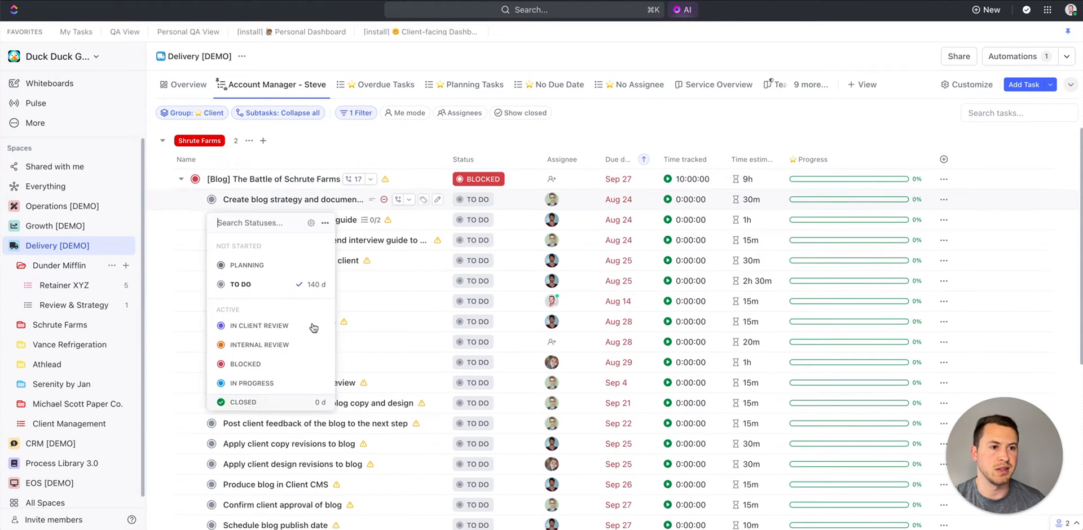
{"action": "left_click", "coordinate": [244, 402]}
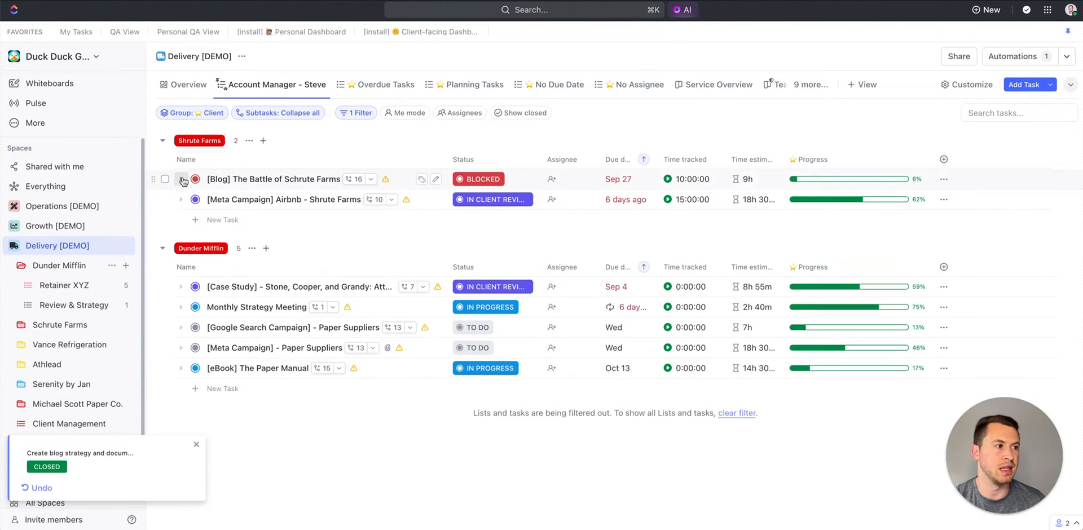
{"action": "mouse_move", "coordinate": [881, 184]}
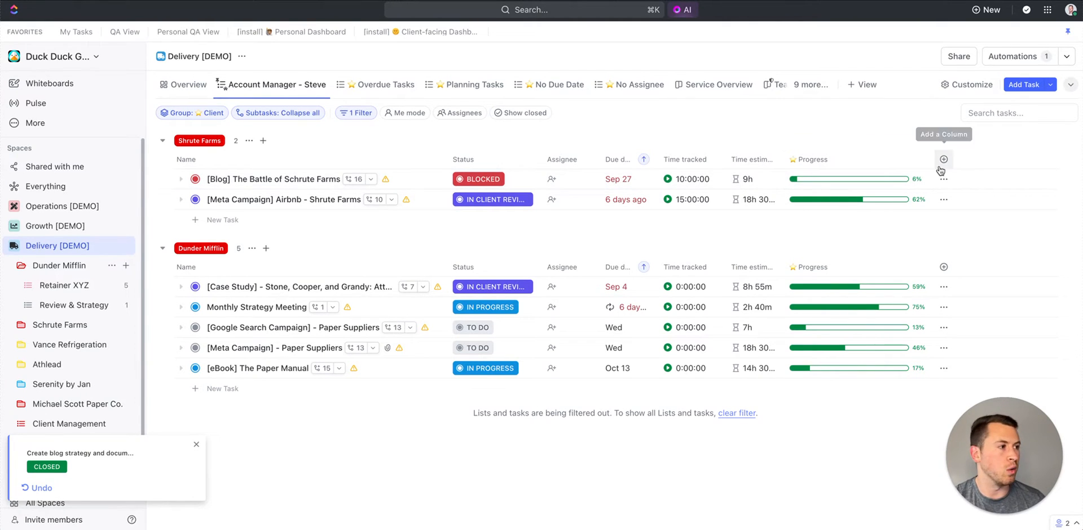
- Start a new long-text column named 'Summary'
{"action": "left_click", "coordinate": [944, 159]}
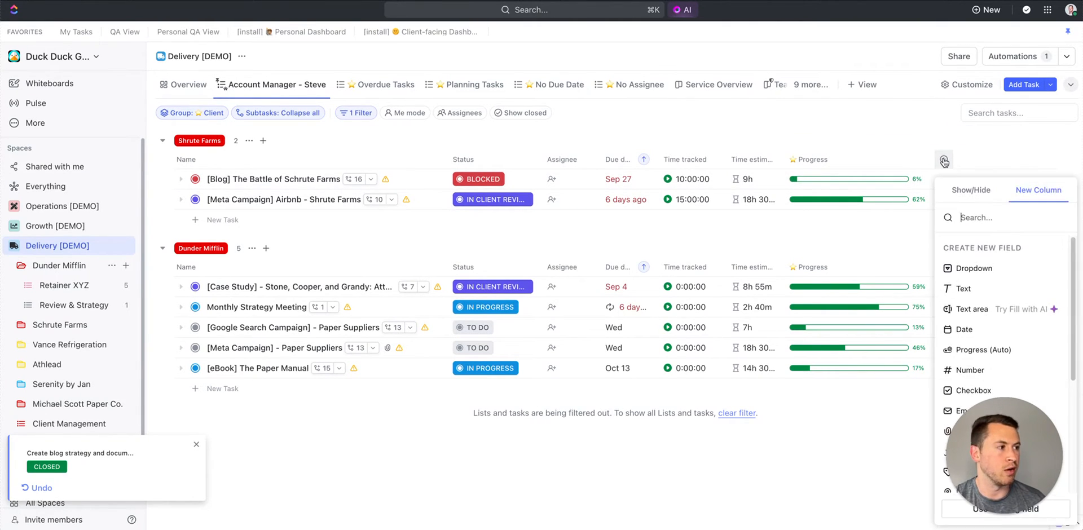
{"action": "mouse_move", "coordinate": [971, 309]}
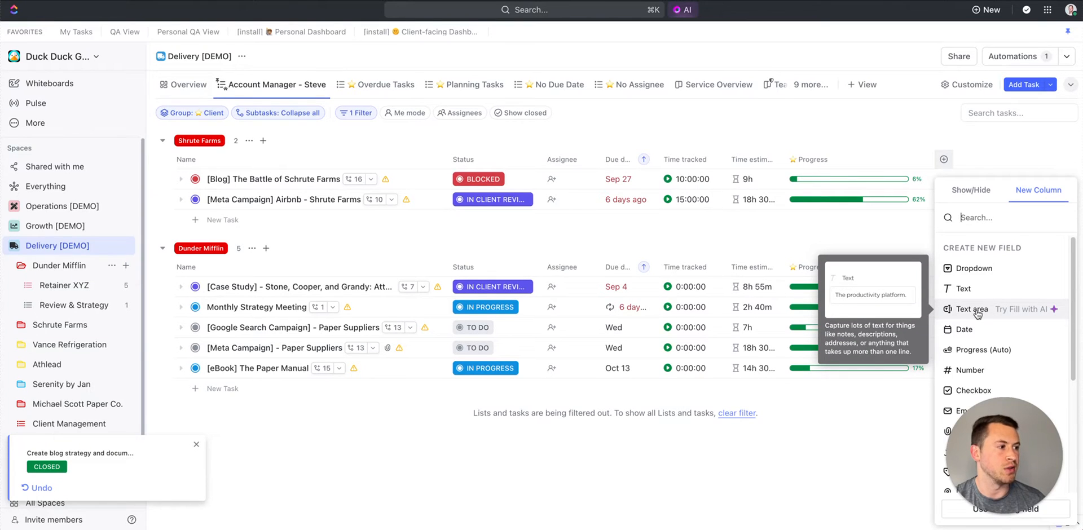
{"action": "mouse_move", "coordinate": [1020, 313]}
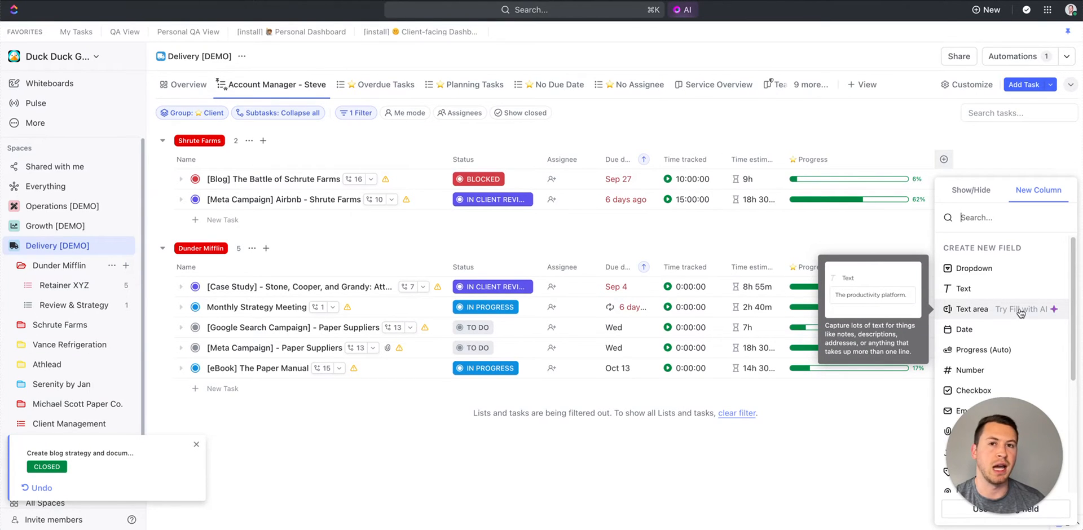
{"action": "left_click", "coordinate": [972, 309]}
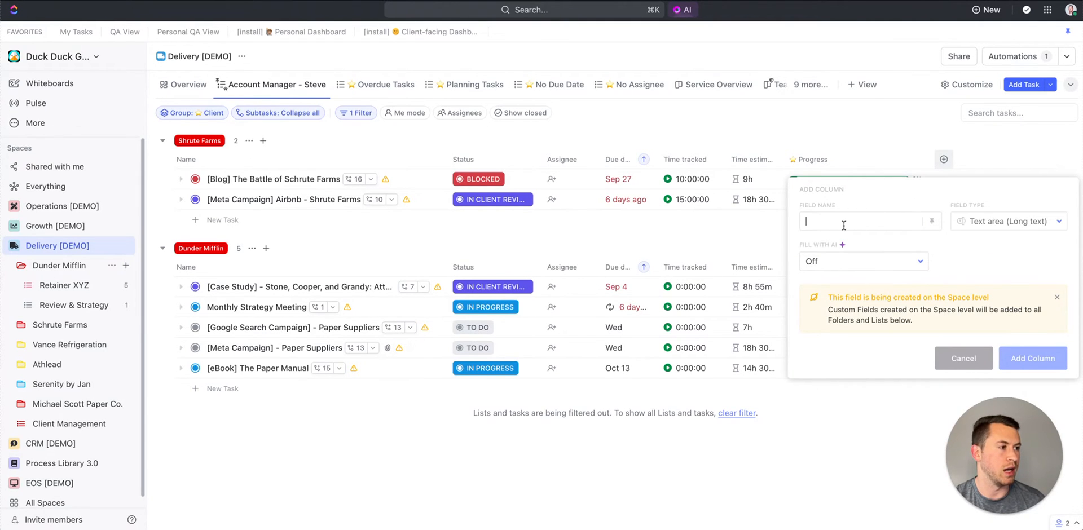
{"action": "type", "text": "Summary"}
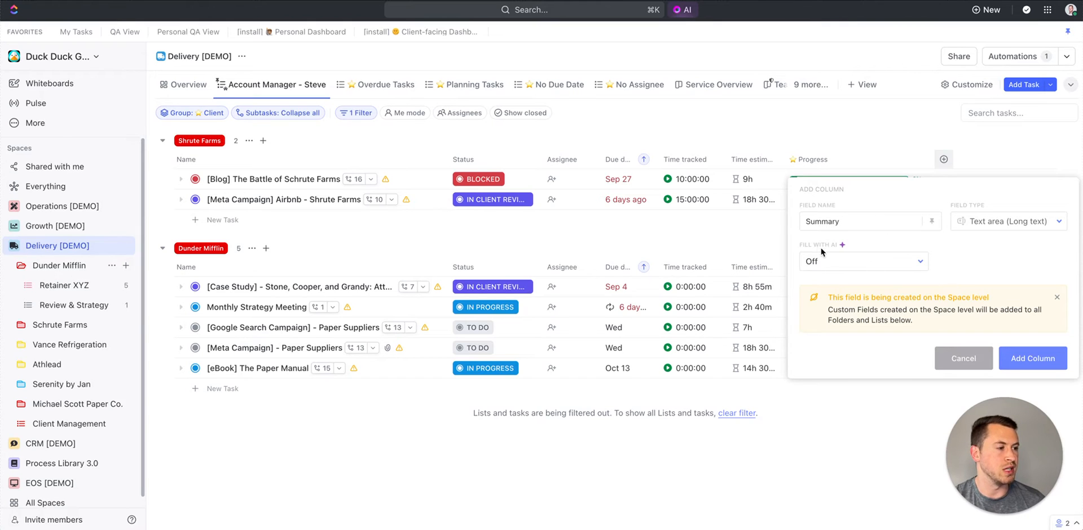
- Set the column to fill with AI Summary in bulleted-list format and add it
{"action": "left_click", "coordinate": [862, 260]}
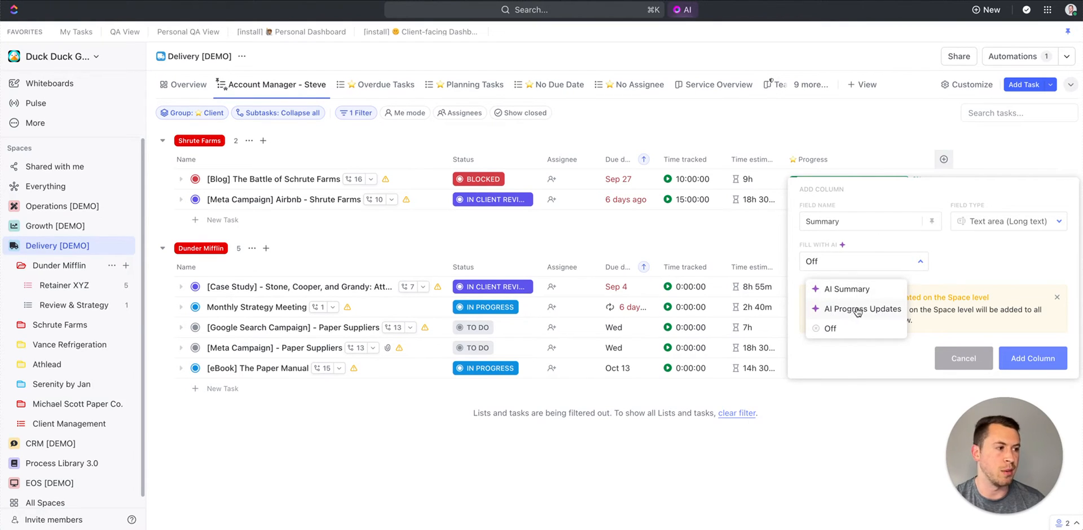
{"action": "left_click", "coordinate": [846, 289]}
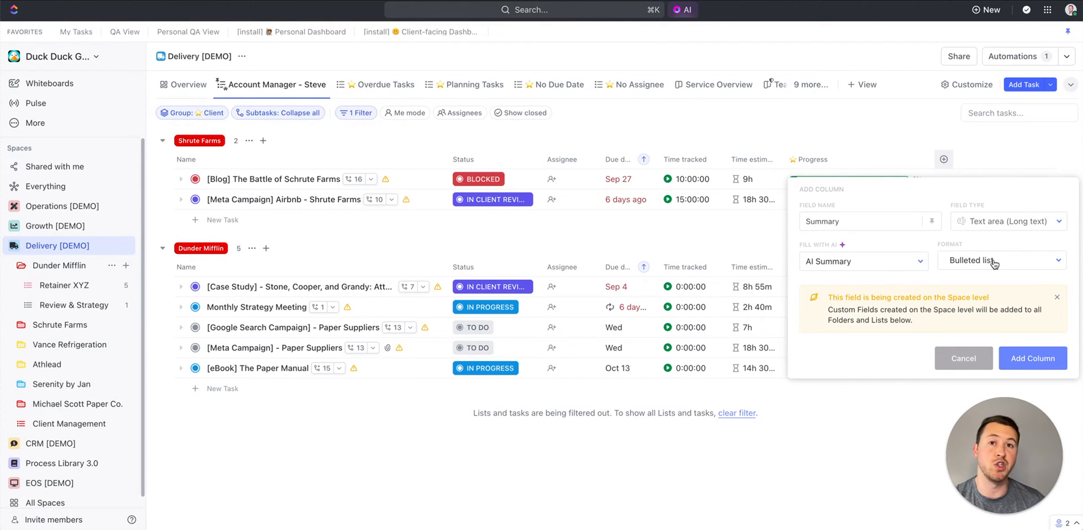
{"action": "left_click", "coordinate": [1001, 260]}
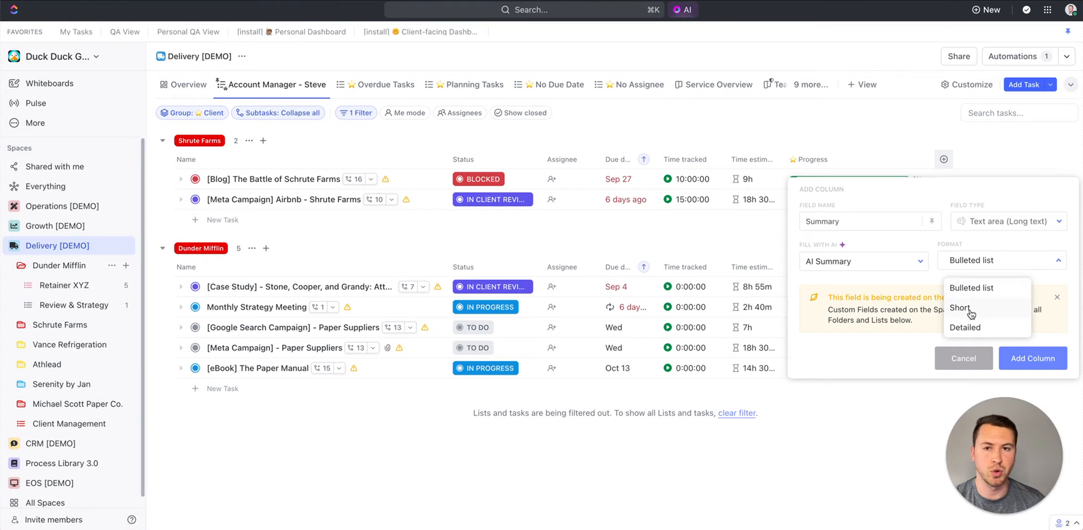
{"action": "left_click", "coordinate": [972, 287]}
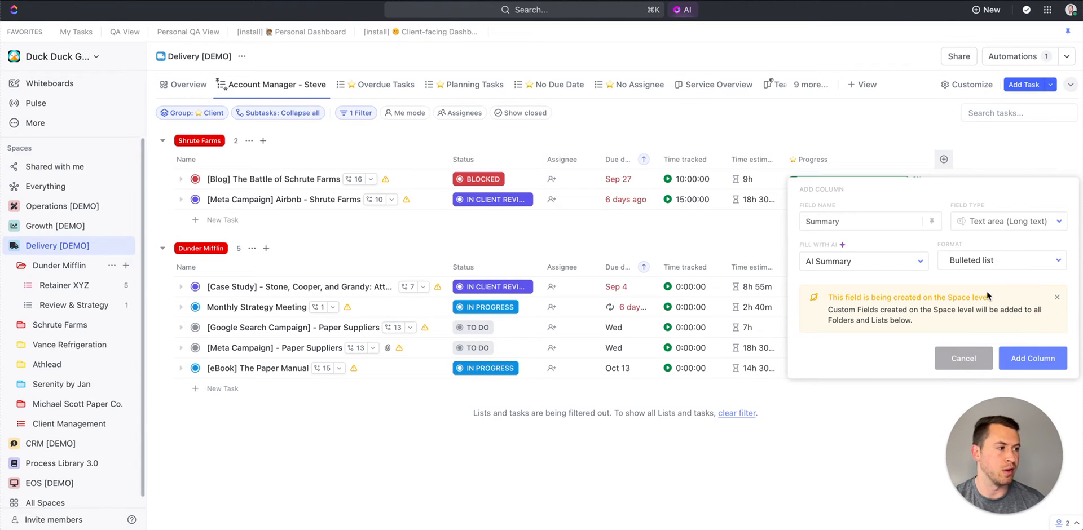
{"action": "mouse_move", "coordinate": [1034, 358]}
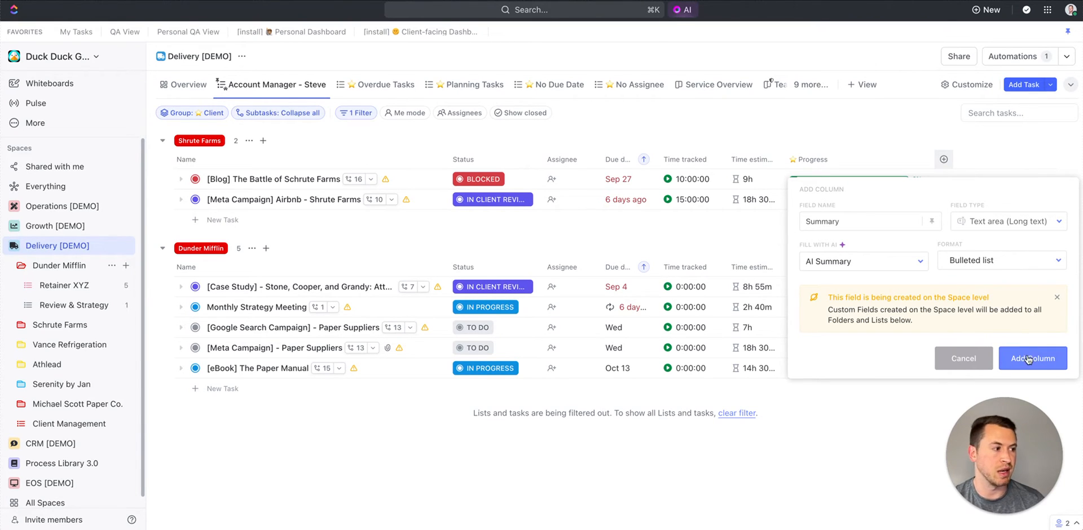
{"action": "left_click", "coordinate": [1032, 359]}
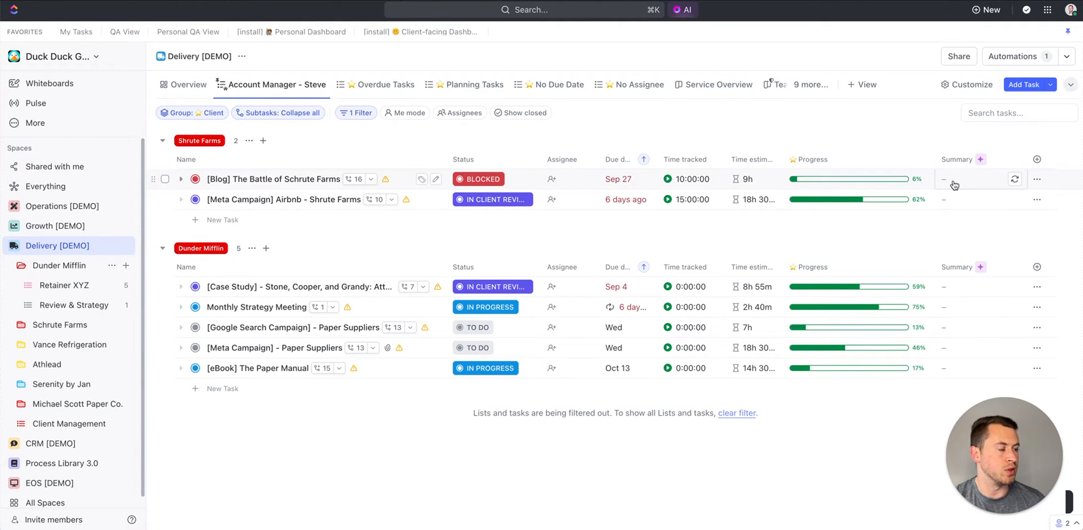
{"action": "mouse_move", "coordinate": [1015, 182]}
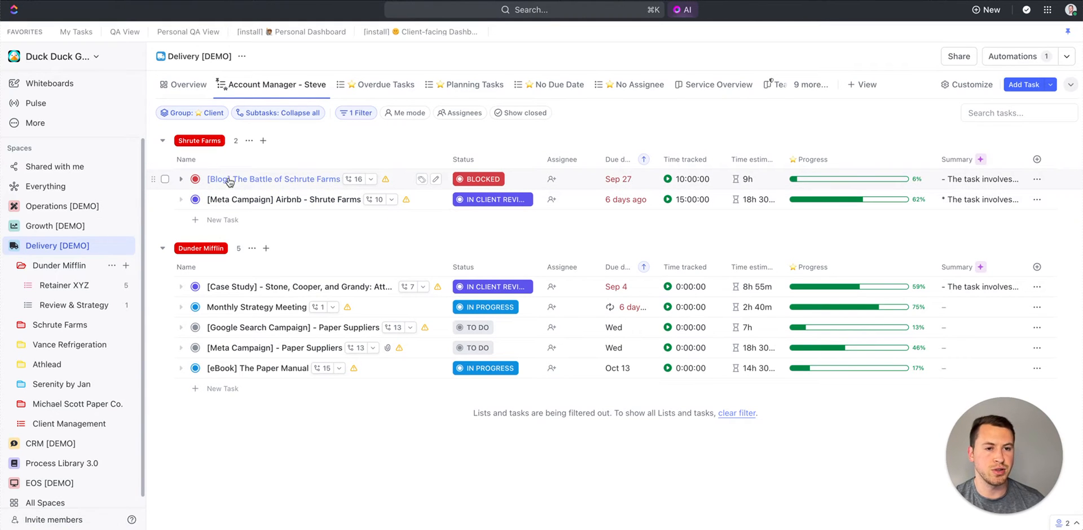
- Expand and collapse the Blog task's subtasks while the AI summaries generate
{"action": "left_click", "coordinate": [180, 180]}
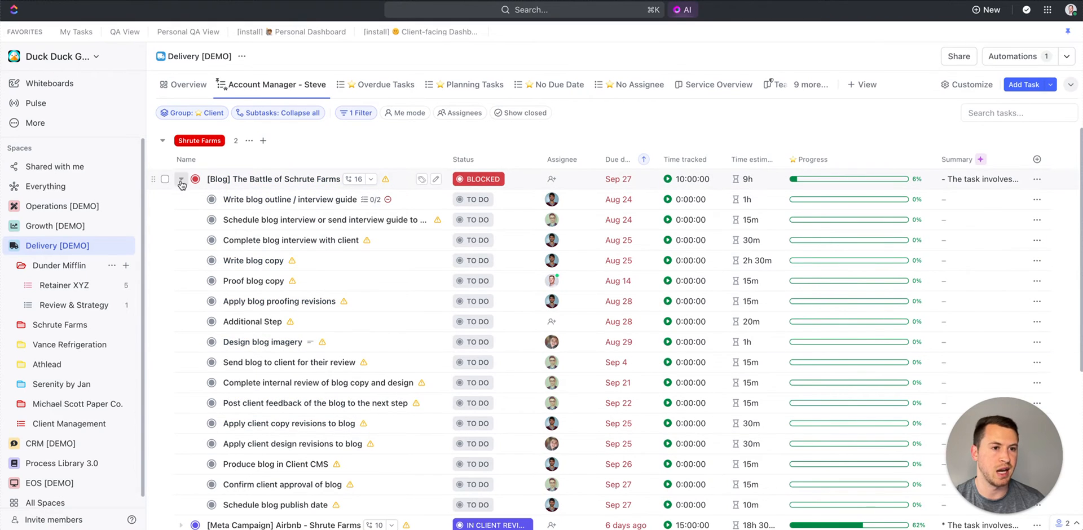
{"action": "left_click", "coordinate": [180, 183]}
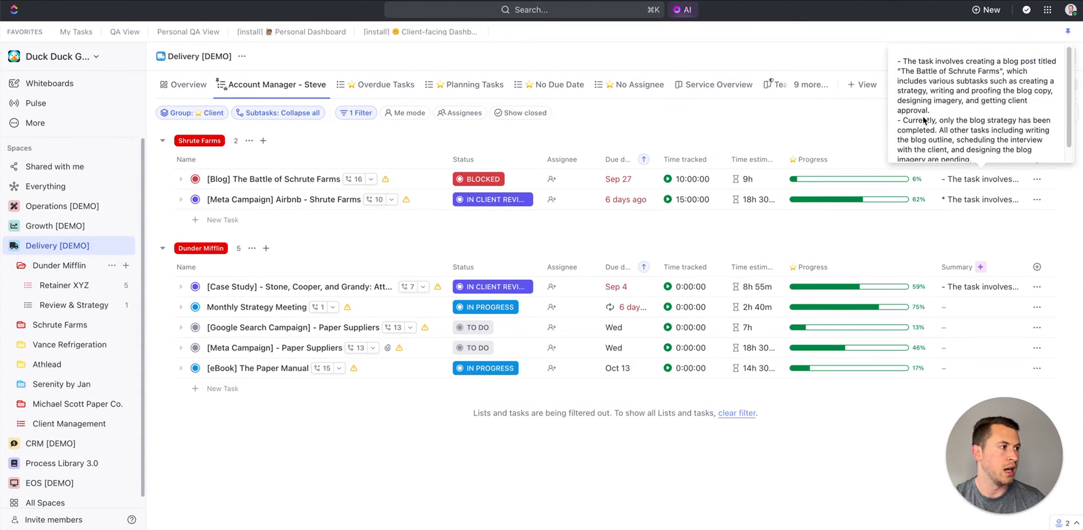
{"action": "mouse_move", "coordinate": [954, 144]}
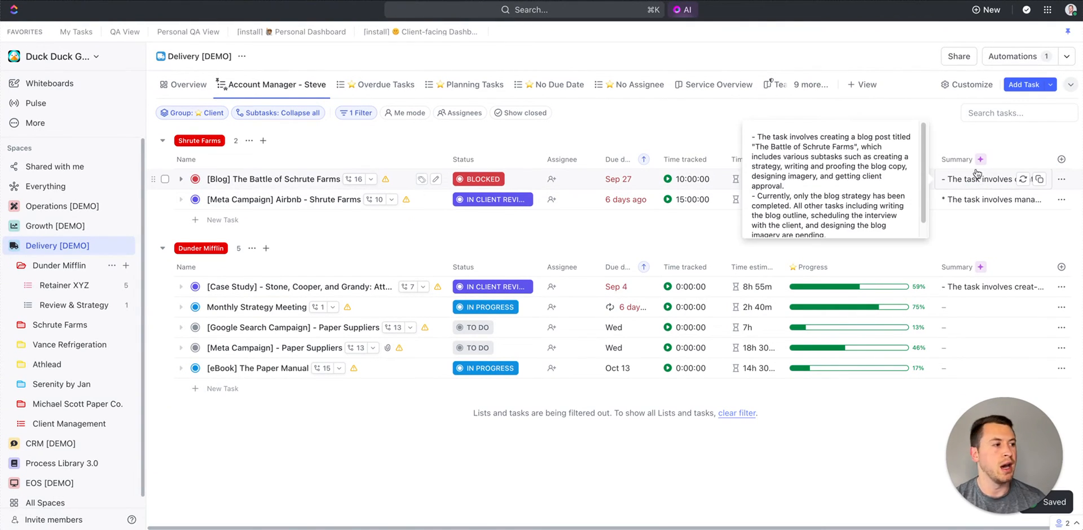
- Edit the Summary field to AI Progress Updates for the last 24 hours in detailed format
{"action": "left_click", "coordinate": [958, 160]}
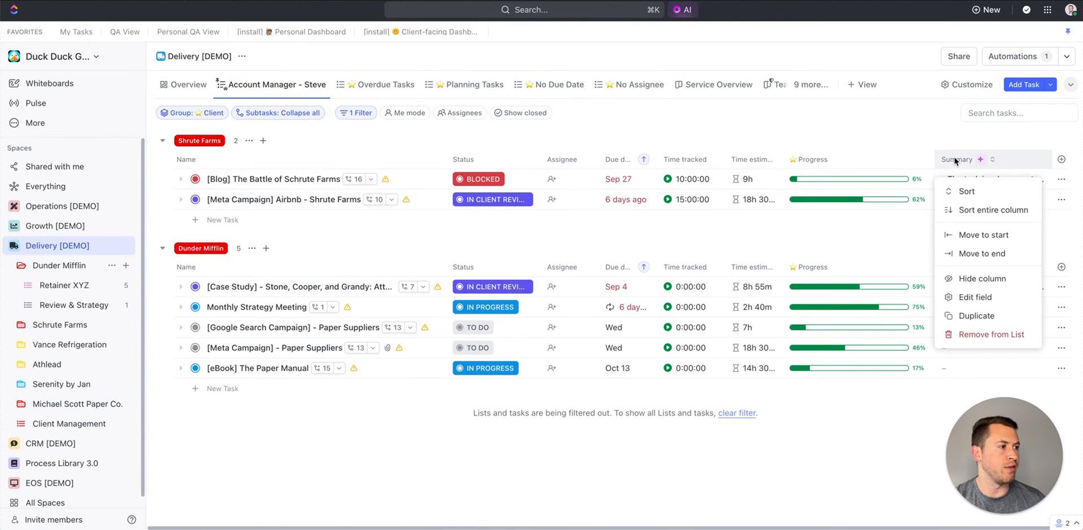
{"action": "left_click", "coordinate": [975, 297]}
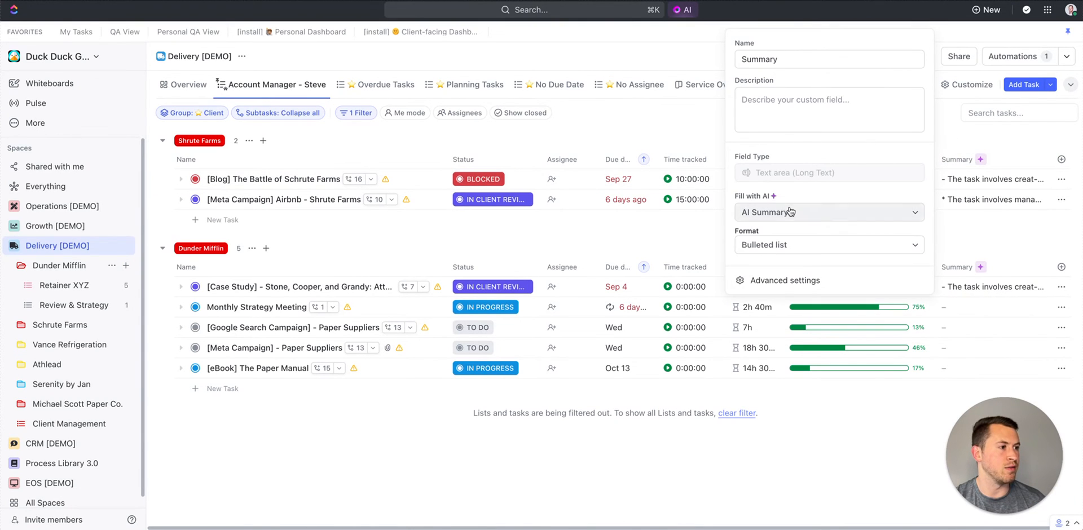
{"action": "left_click", "coordinate": [827, 212]}
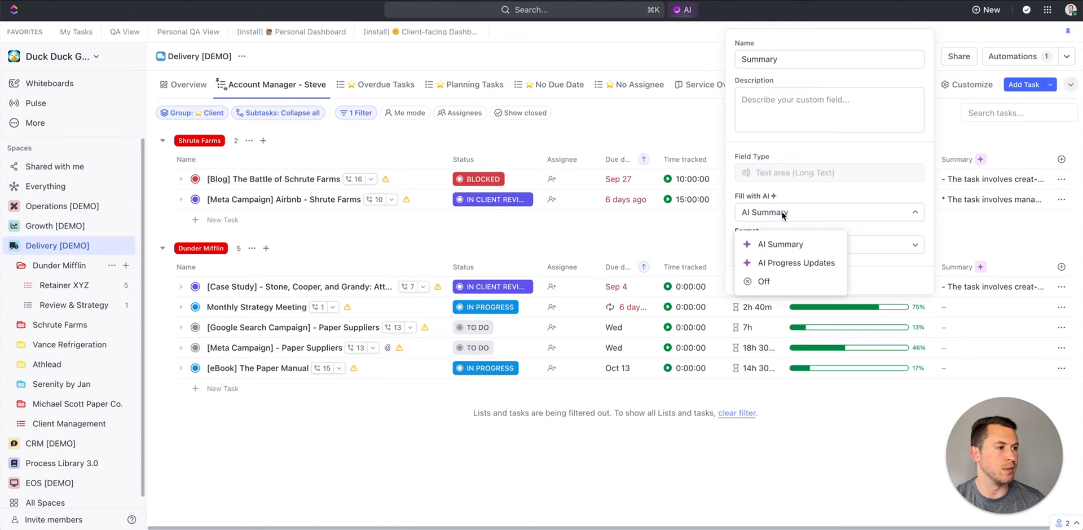
{"action": "left_click", "coordinate": [794, 263]}
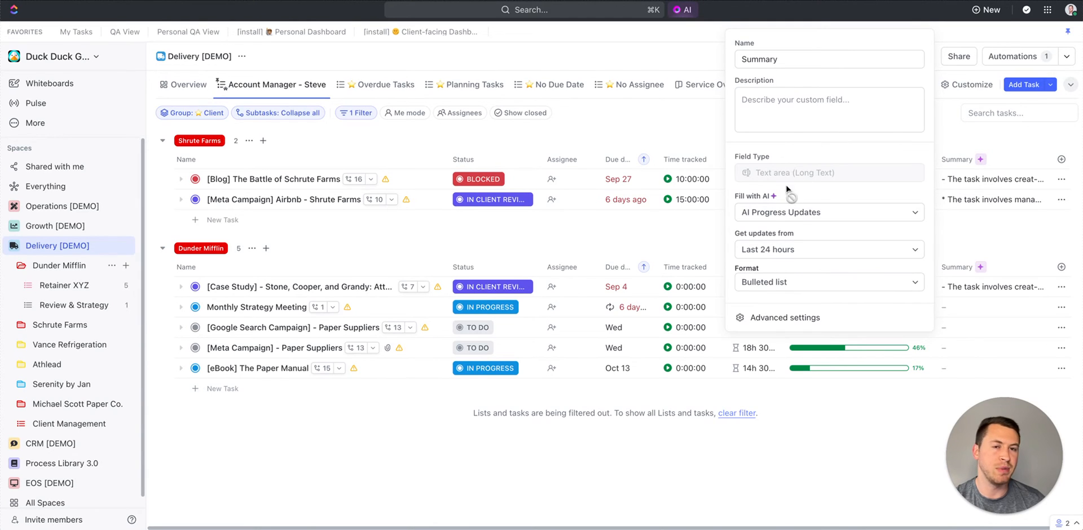
{"action": "left_click", "coordinate": [829, 249]}
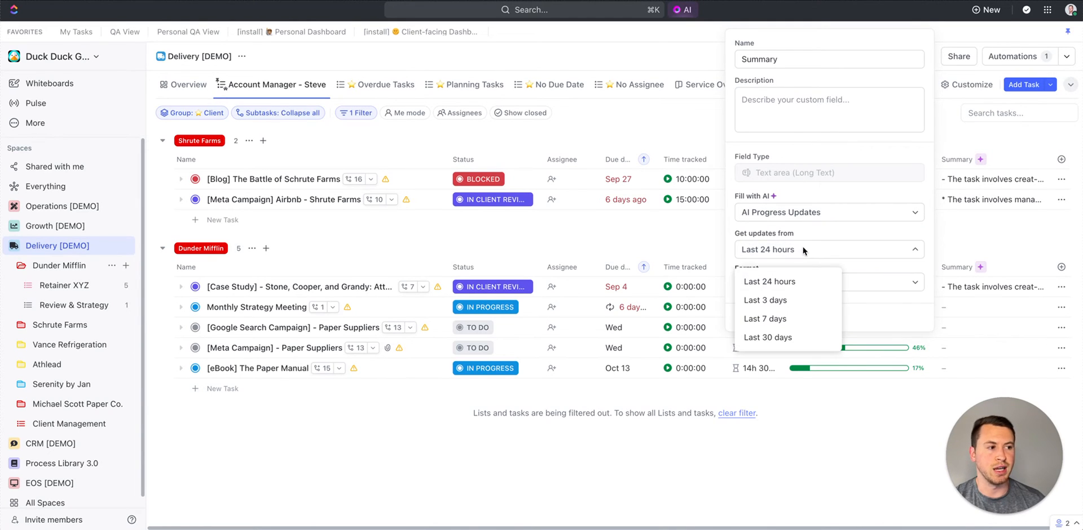
{"action": "mouse_move", "coordinate": [808, 335]}
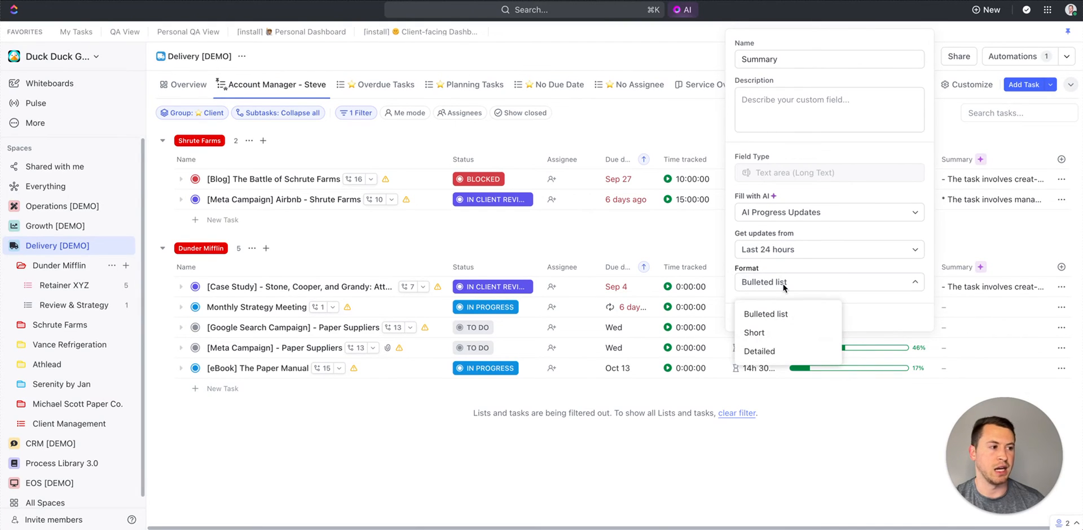
{"action": "mouse_move", "coordinate": [779, 351]}
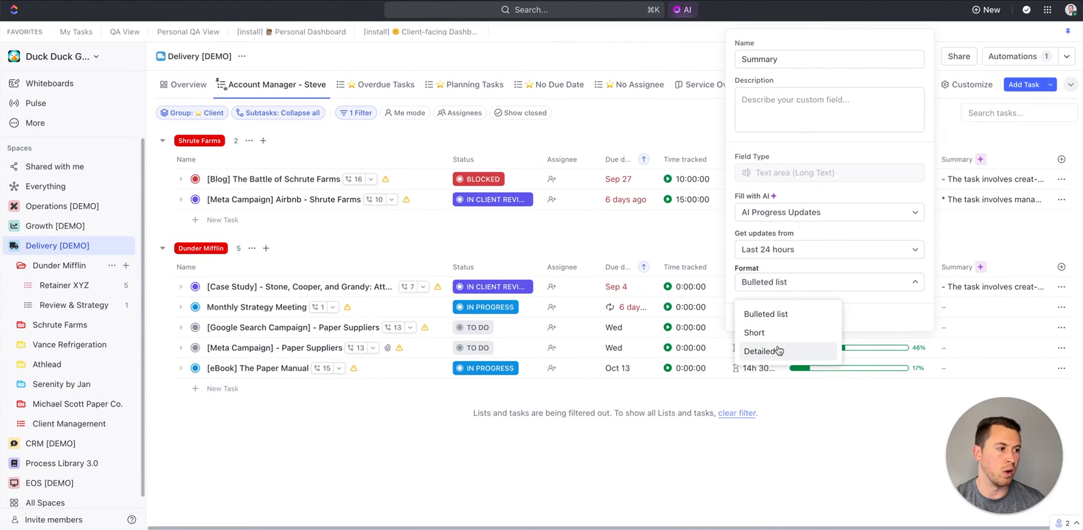
{"action": "left_click", "coordinate": [762, 351]}
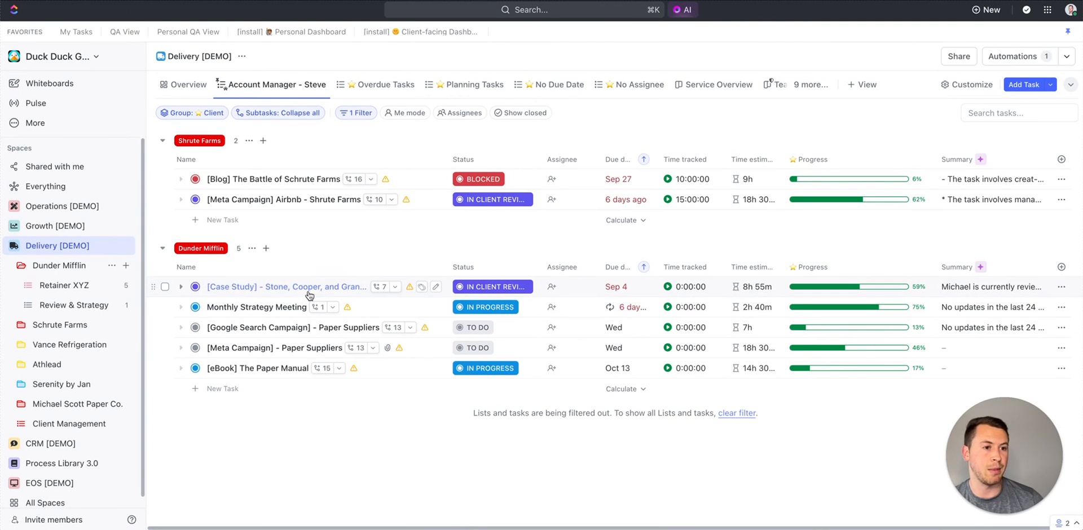
{"action": "left_click", "coordinate": [286, 286]}
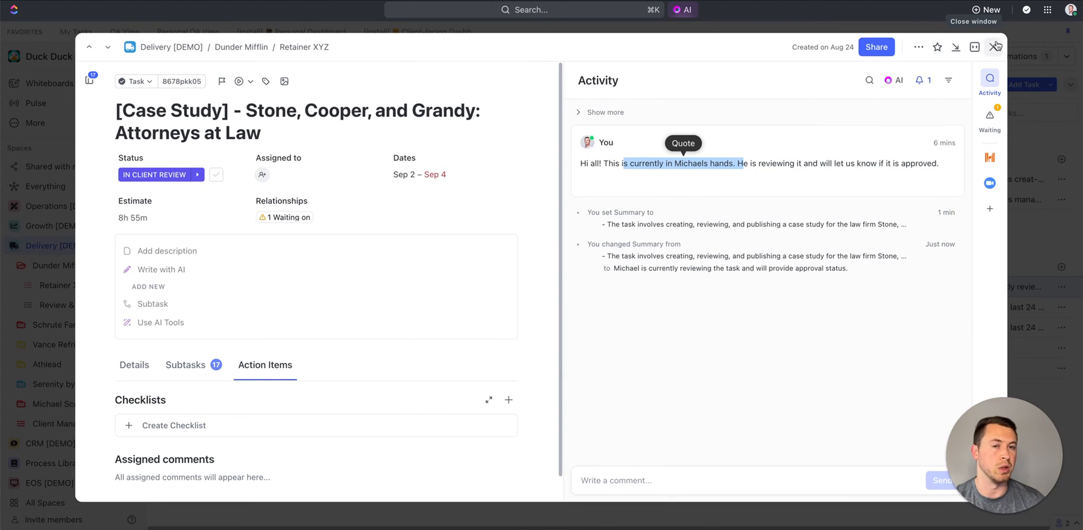
{"action": "left_click", "coordinate": [996, 48]}
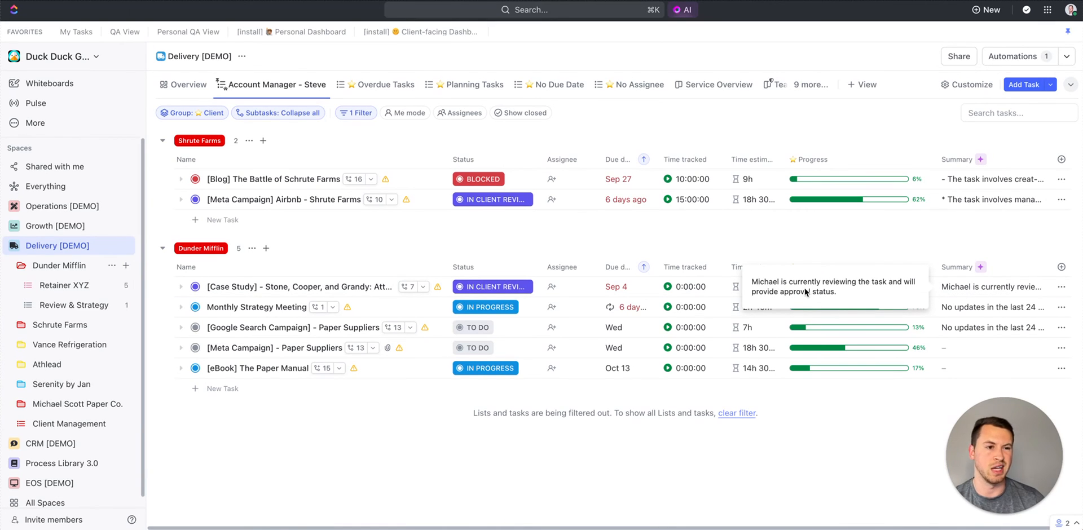
{"action": "mouse_move", "coordinate": [803, 292]}
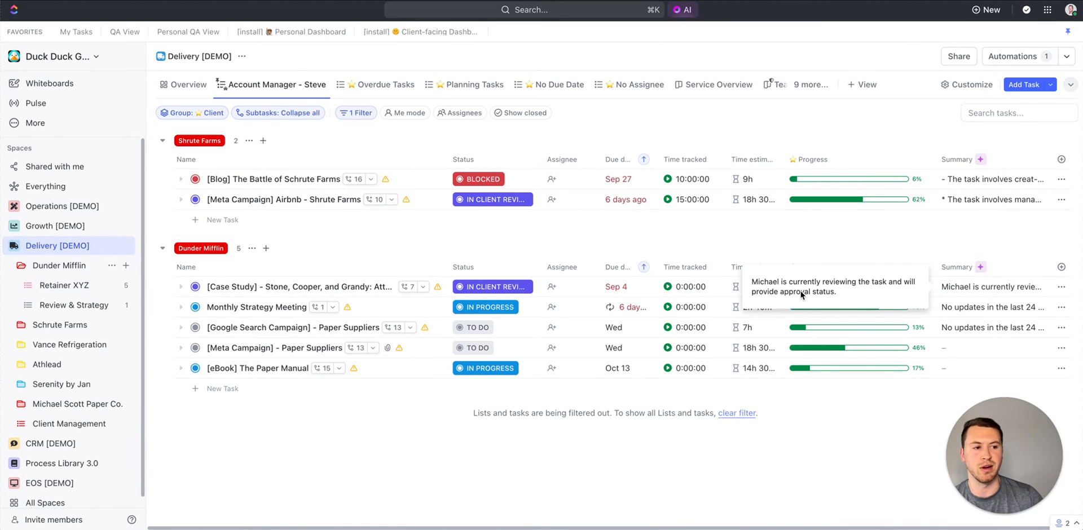